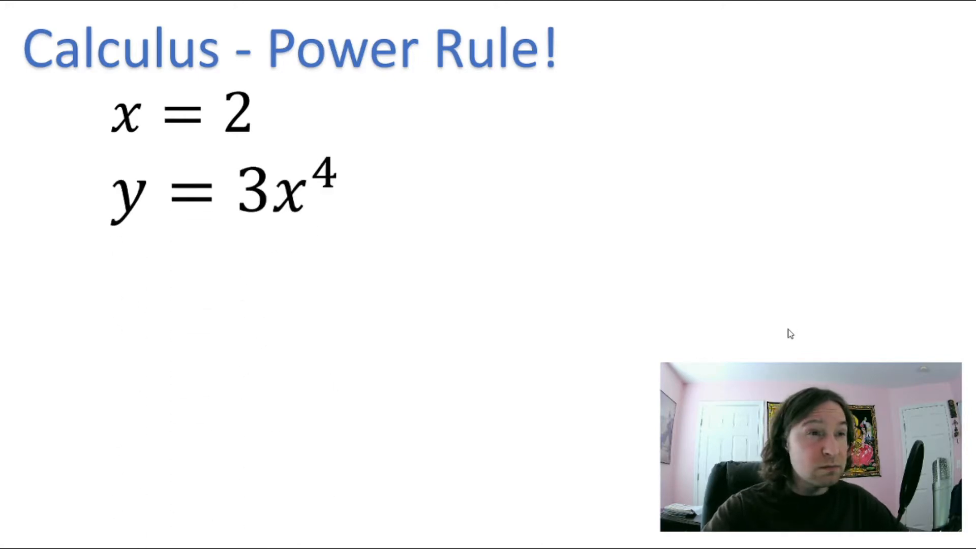
pyautogui.moveTo(504, 264)
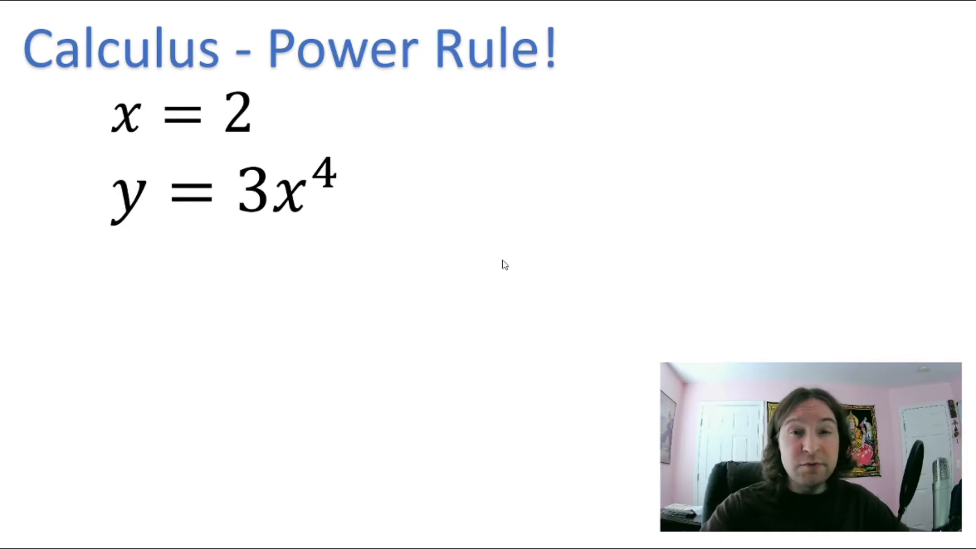
# Step through the slide derivation of y = 3x^4 at x = 2 down to dy/dx = 96
pyautogui.moveTo(311, 150); pyautogui.dragTo(227, 180)
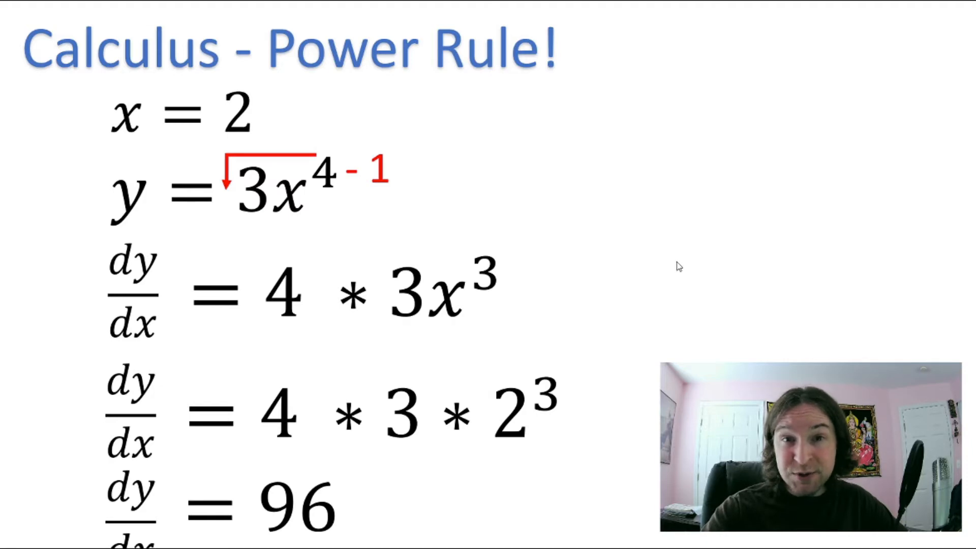
pyautogui.click(184, 10)
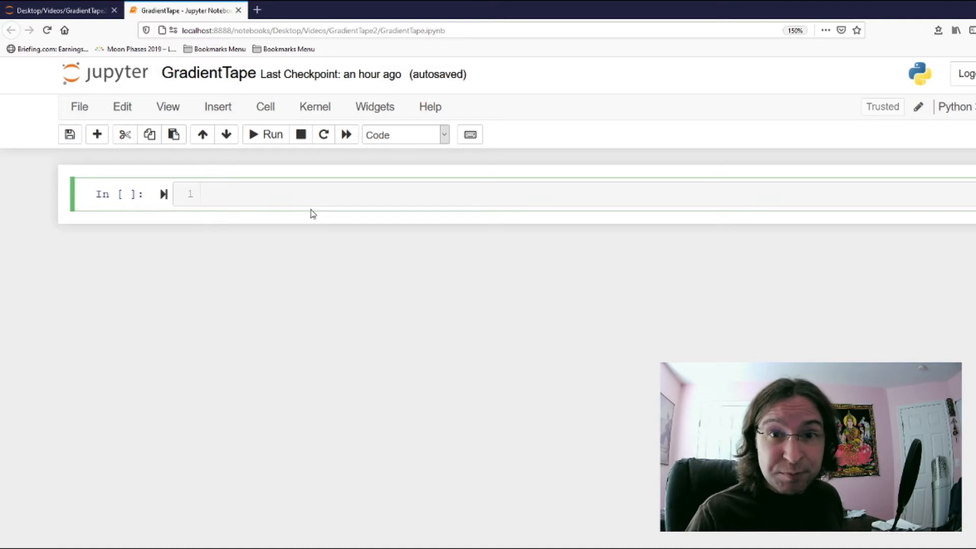
# Run 'import tensorflow as tf' as cell 1 and select the new empty cell below
pyautogui.write('imp')
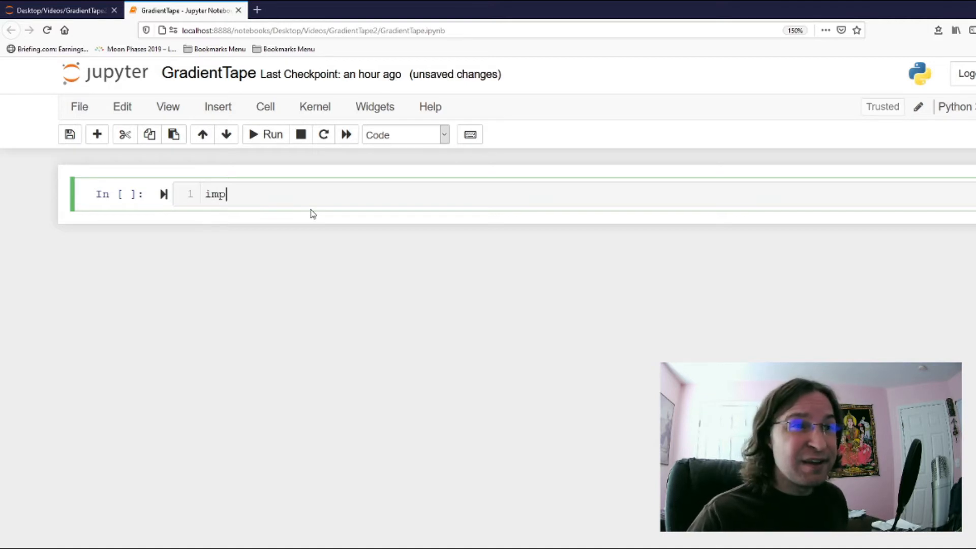
pyautogui.write('ort tensorflow as tf')
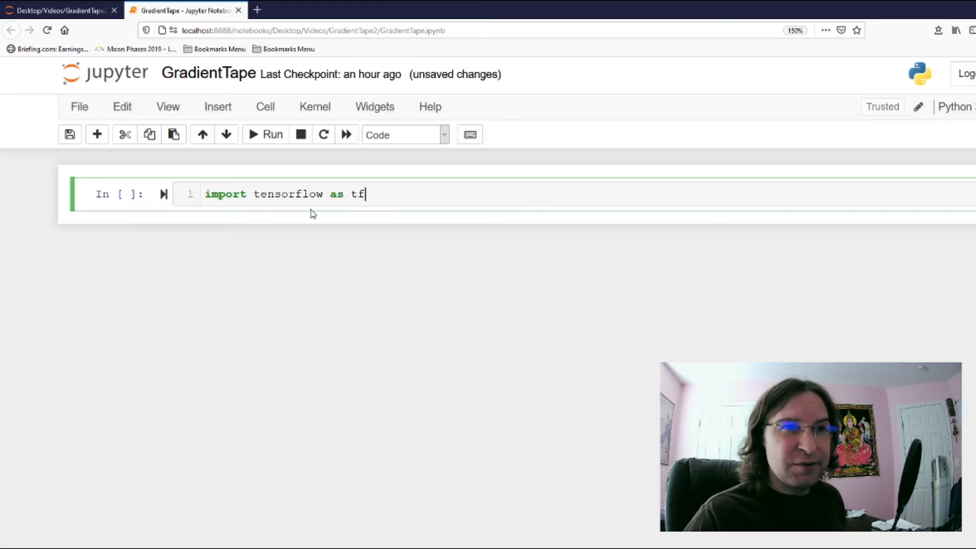
pyautogui.press('shift+enter')
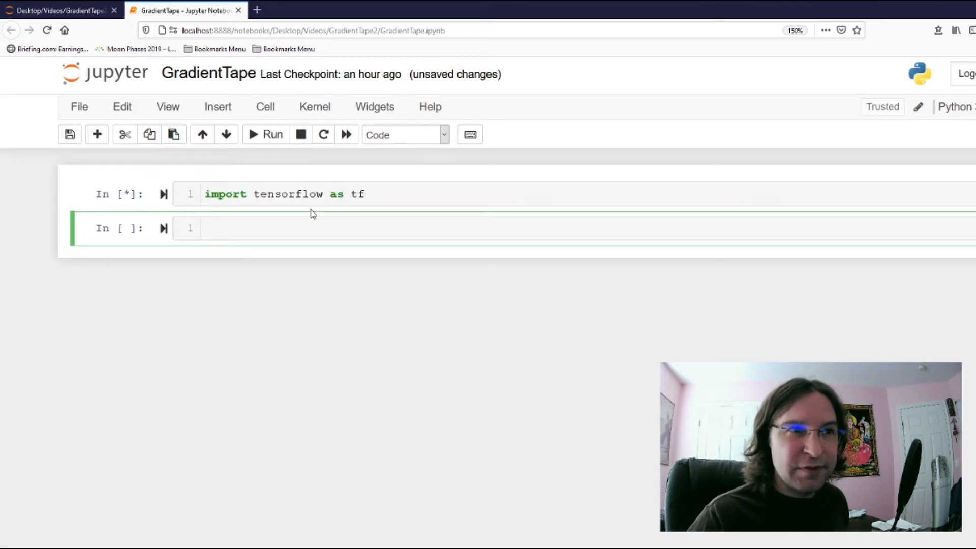
pyautogui.click(271, 134)
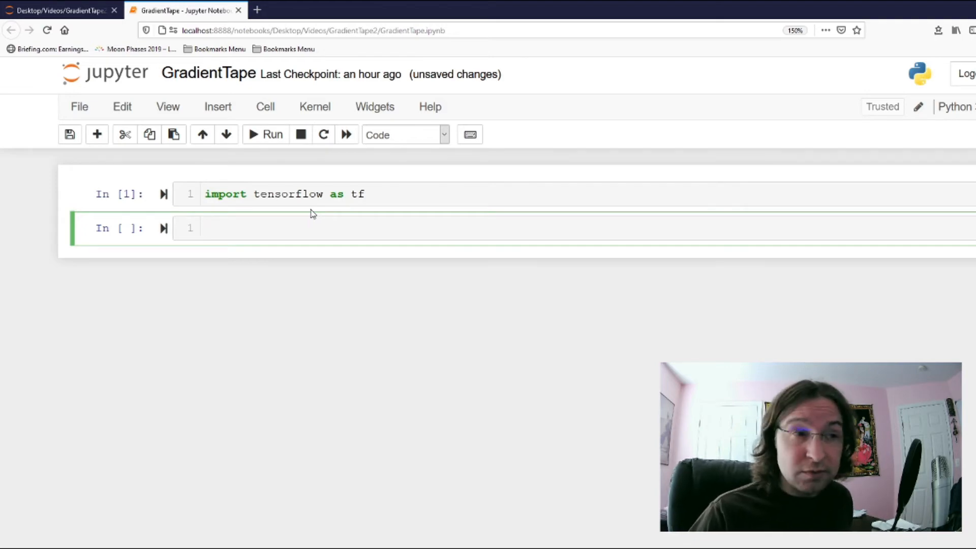
# Type x = tf.Variable(2.0) and begin the 'with tf.GradientTape() as tape:' block
pyautogui.write('x = tf.')
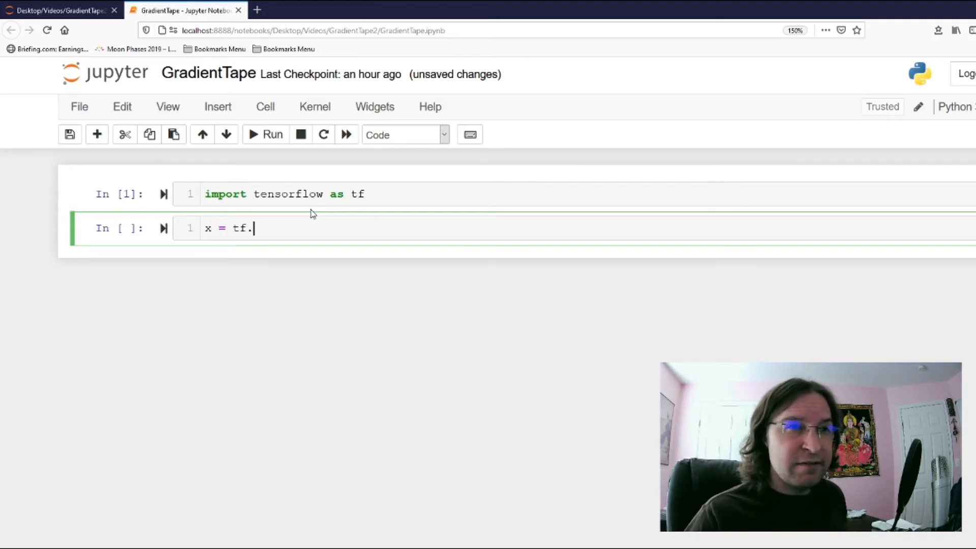
pyautogui.write('Variable(2.0')
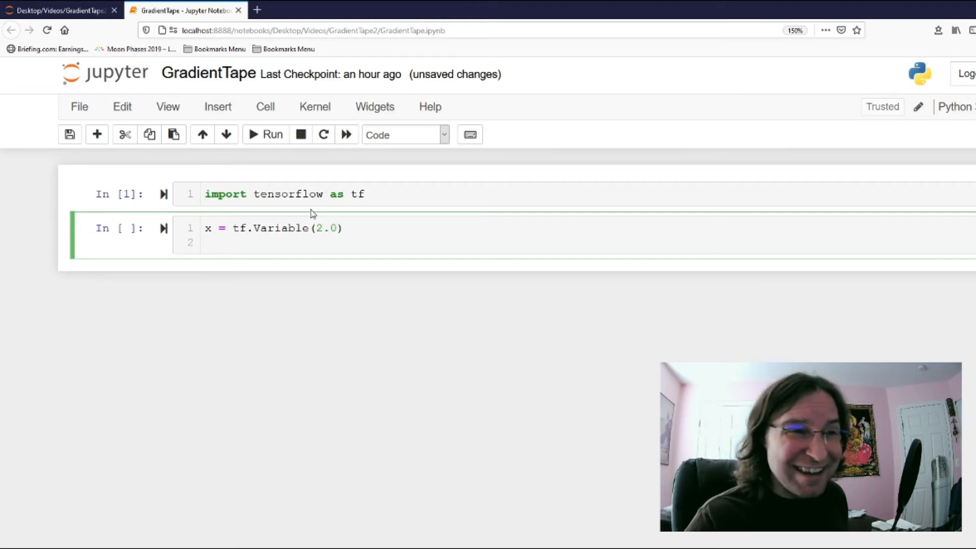
pyautogui.write('with')
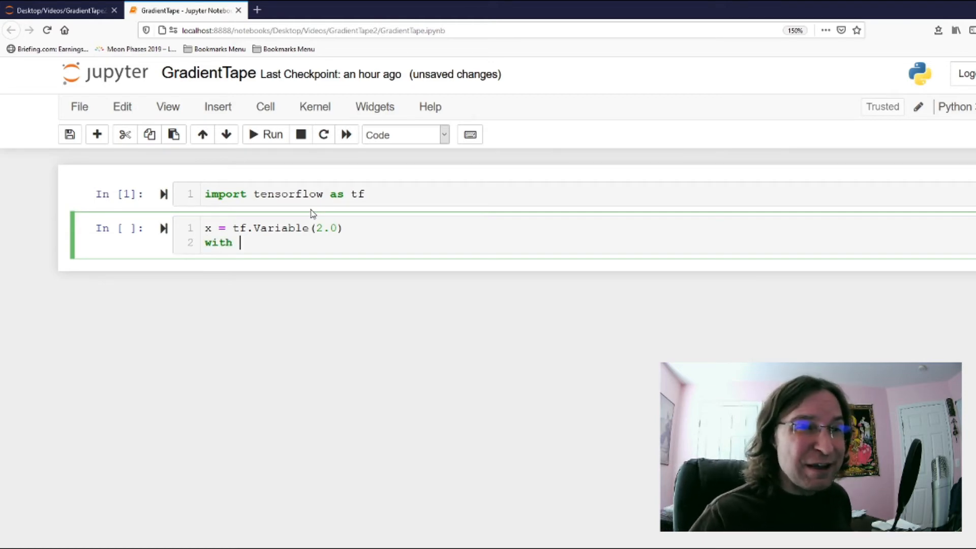
pyautogui.write('tf.GradientTape() as tape:')
pyautogui.write('y =')
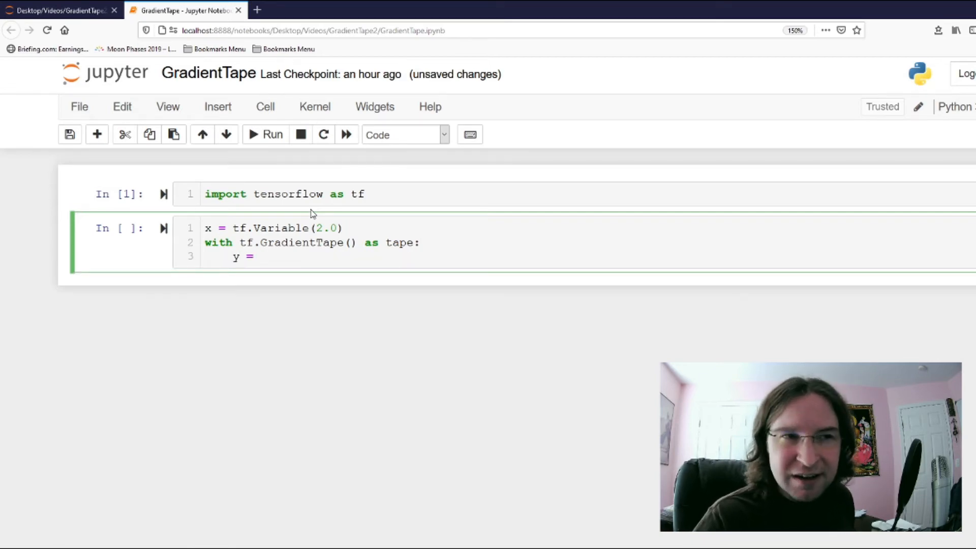
# Write y = 3 * x ** 4, dy_dx = tape.gradient(y, x), and print(dy_dx)
pyautogui.write('3 *')
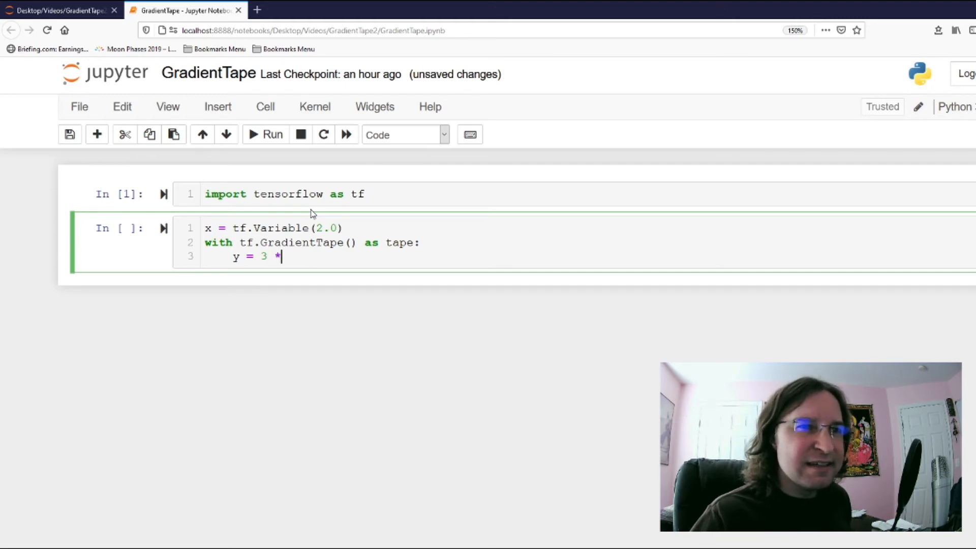
pyautogui.write('x **')
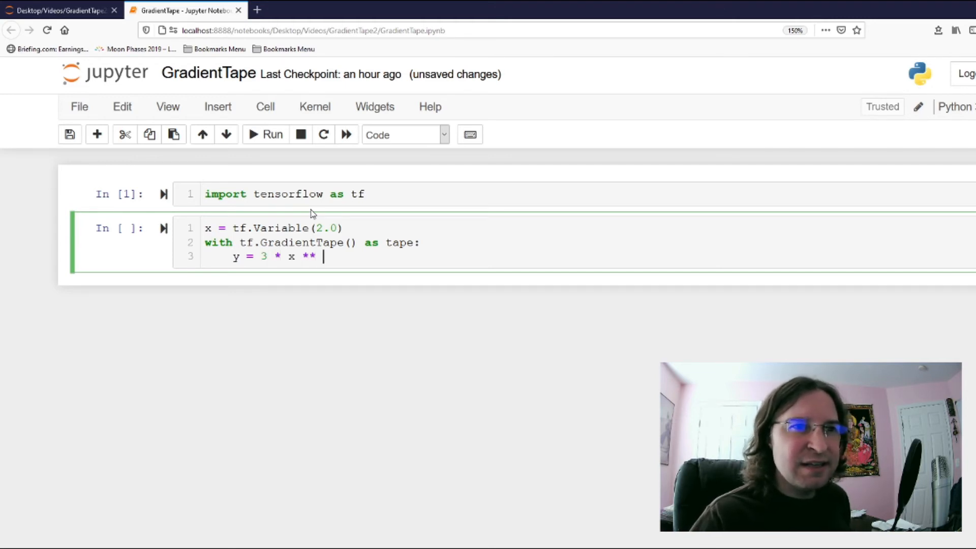
pyautogui.write('4')
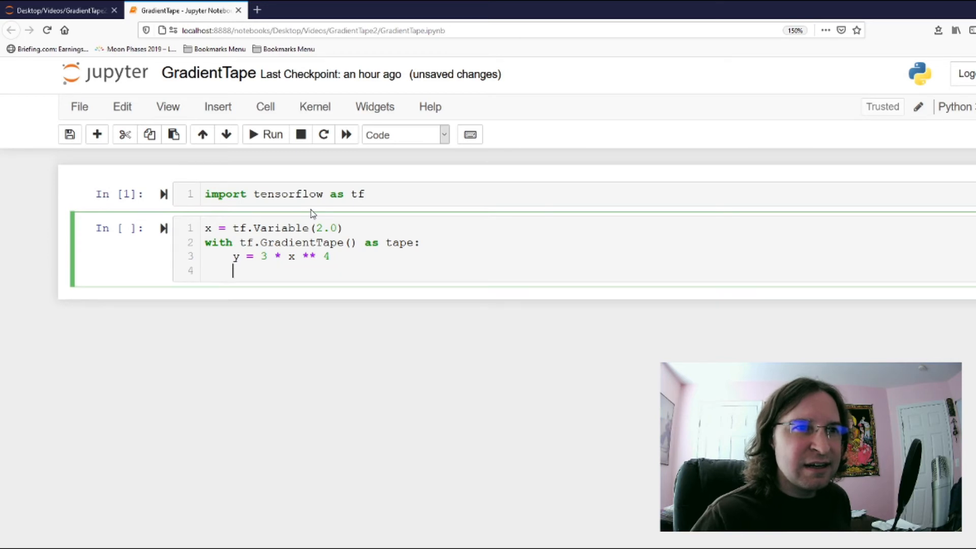
pyautogui.write('dy_')
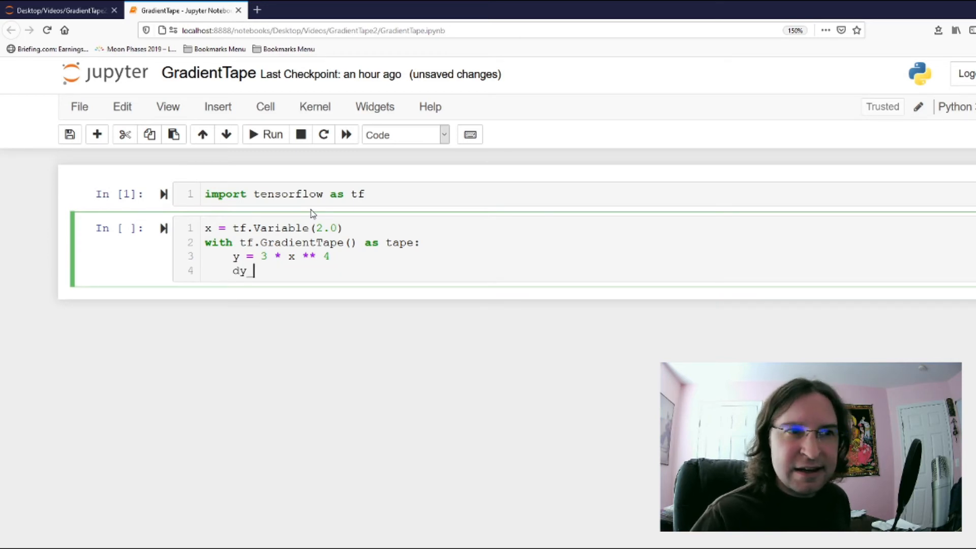
pyautogui.write('_dx =')
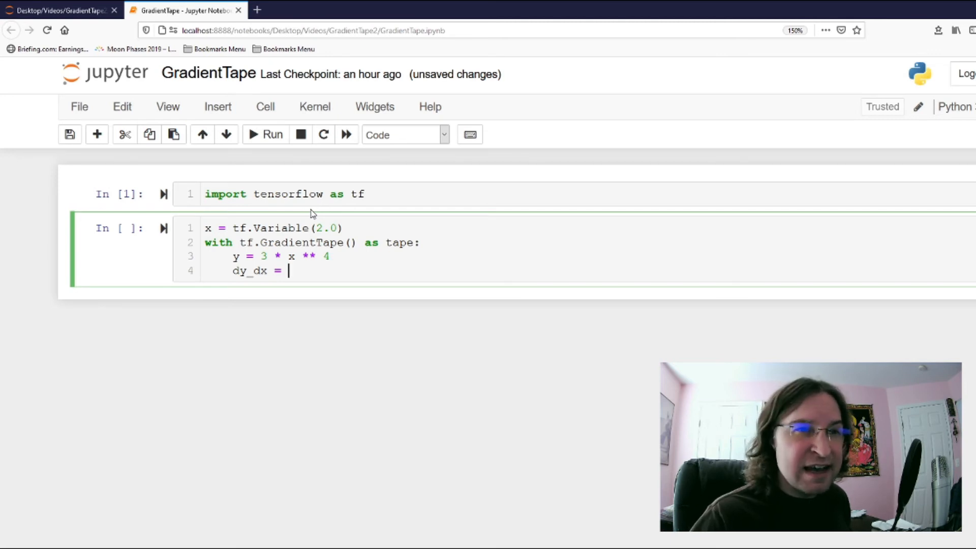
pyautogui.write('ta')
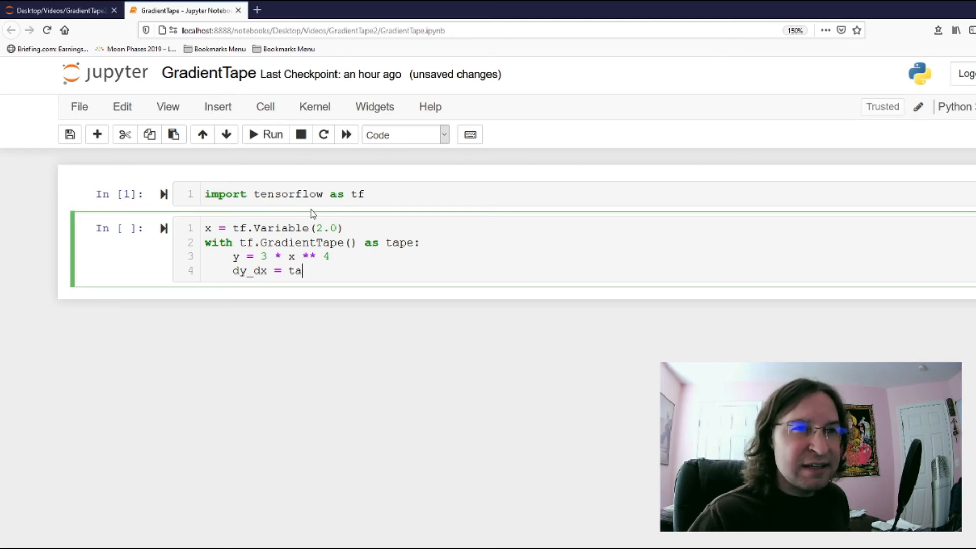
pyautogui.write('pe.grai')
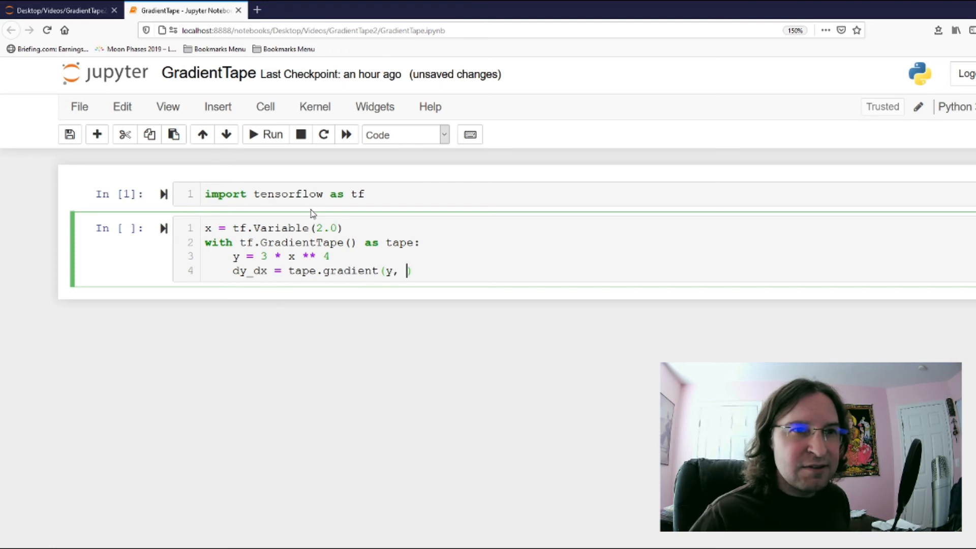
pyautogui.write('x)')
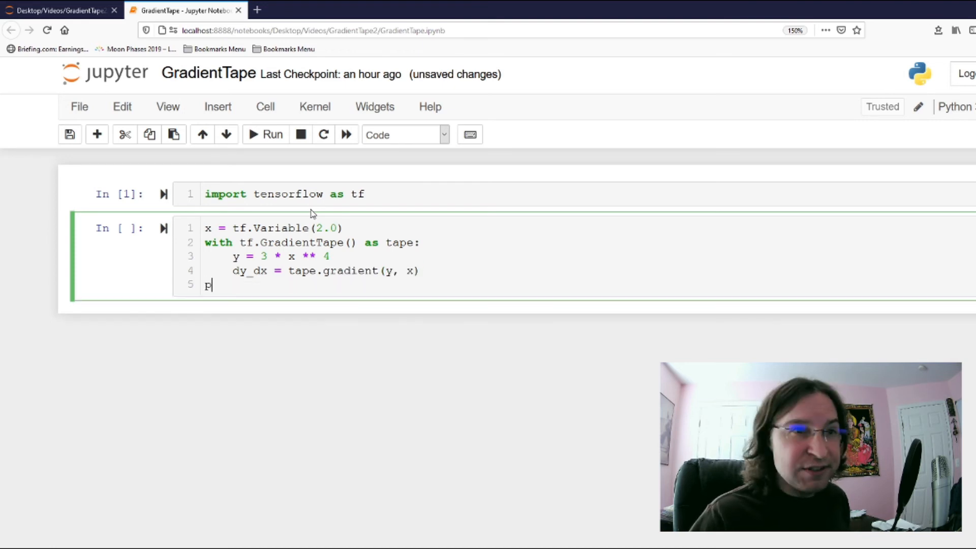
pyautogui.write('rint(')
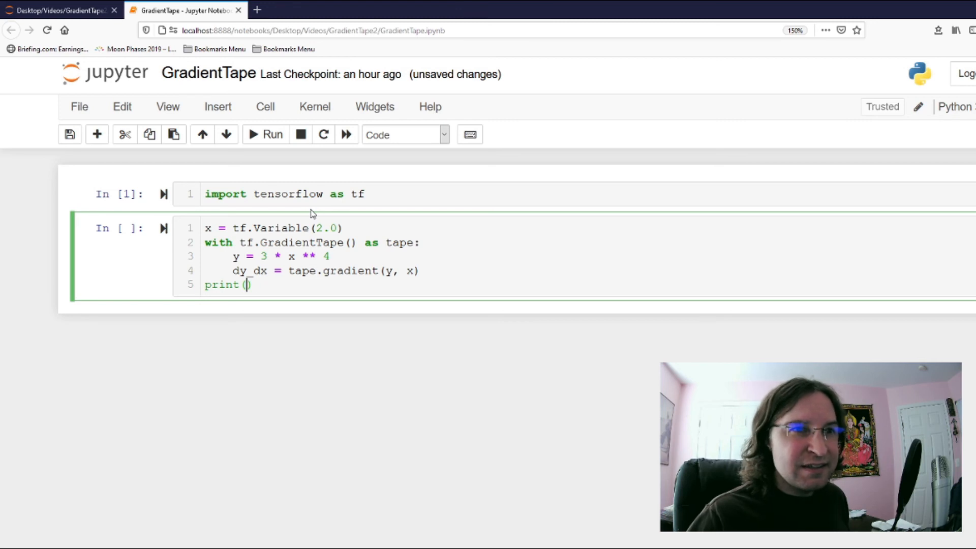
pyautogui.write('dy_dx')
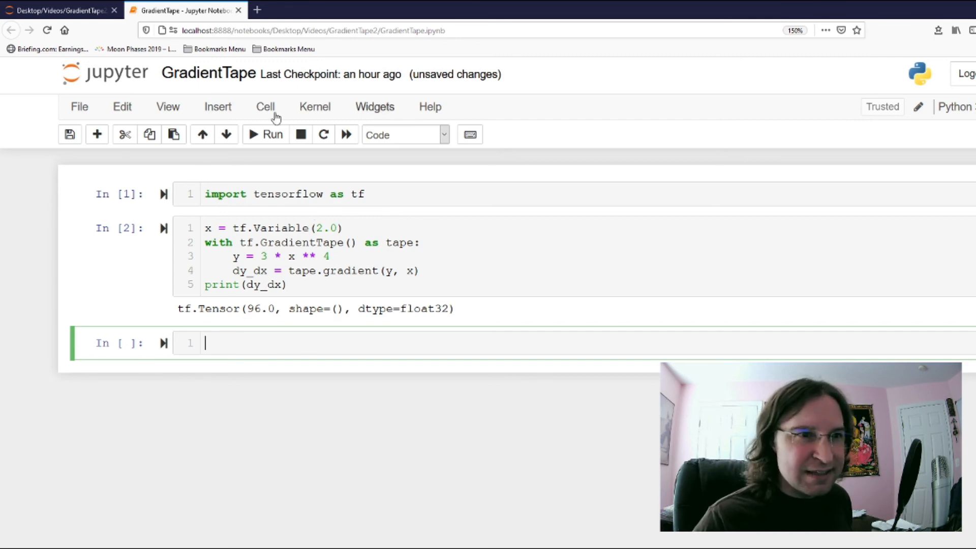
# Return to the gradient cell showing the tf.Tensor(96.0) output
pyautogui.click(289, 285)
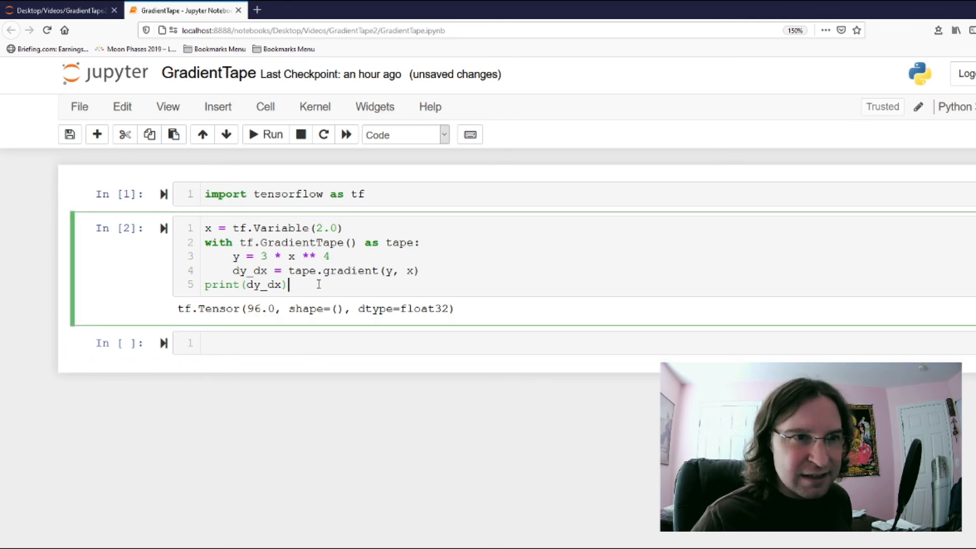